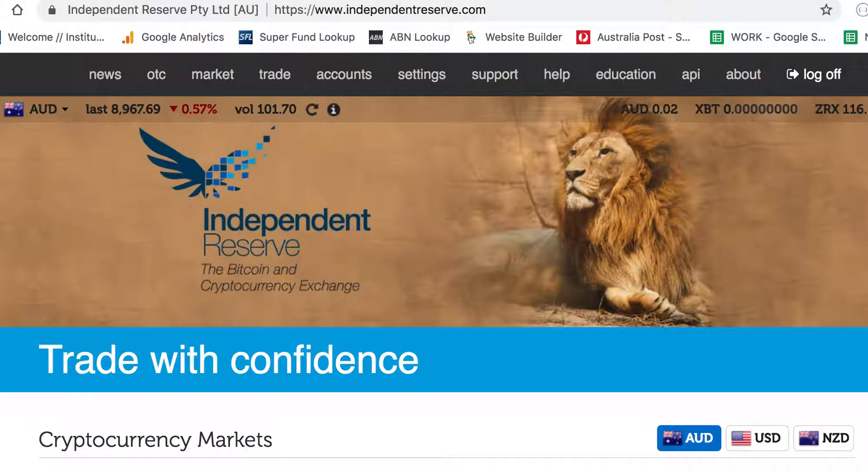
{"action": "mouse_move", "coordinate": [349, 110]}
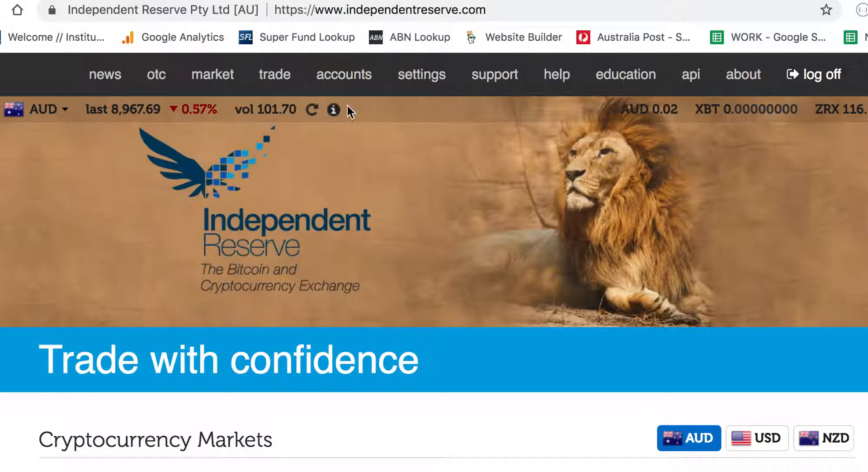
{"action": "mouse_move", "coordinate": [414, 83]}
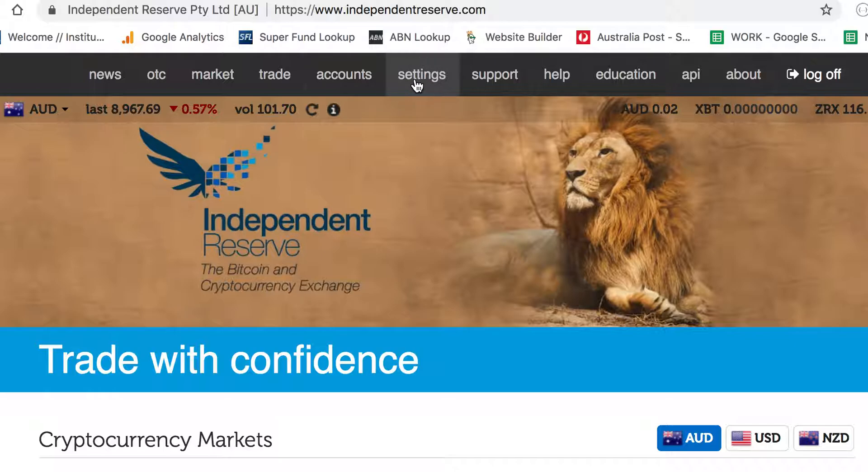
Step: Go to account settings and show the API Keys section, which lists no keys
{"action": "left_click", "coordinate": [421, 74]}
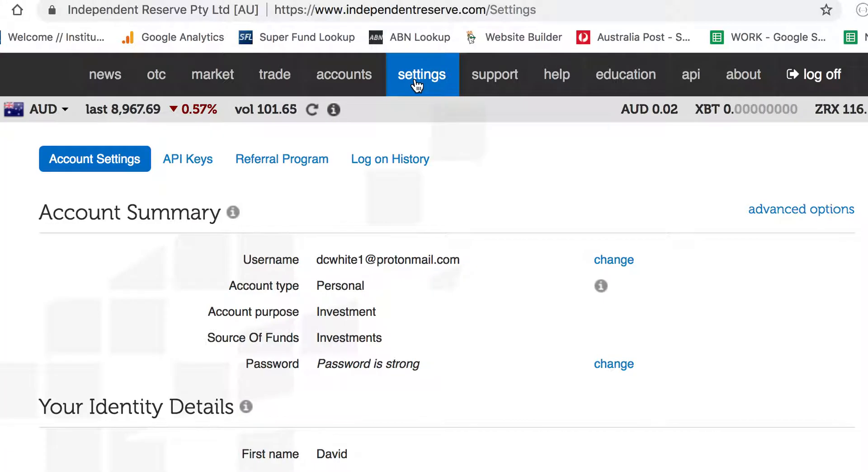
{"action": "mouse_move", "coordinate": [109, 186]}
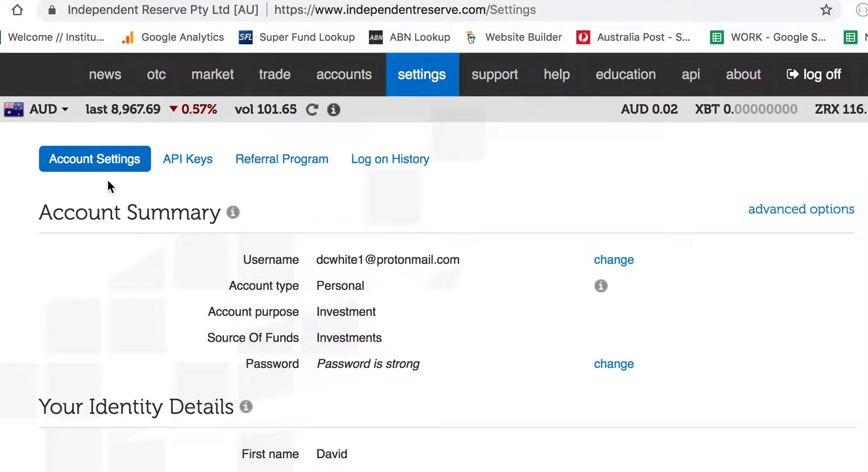
{"action": "mouse_move", "coordinate": [187, 159]}
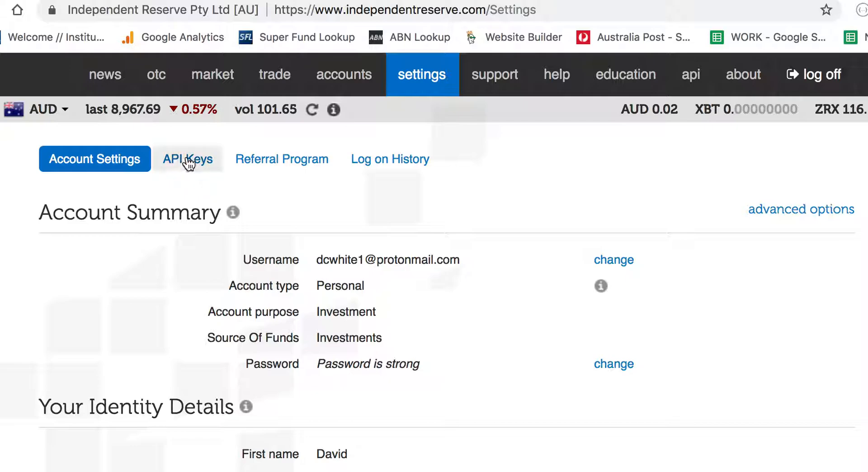
{"action": "left_click", "coordinate": [188, 159]}
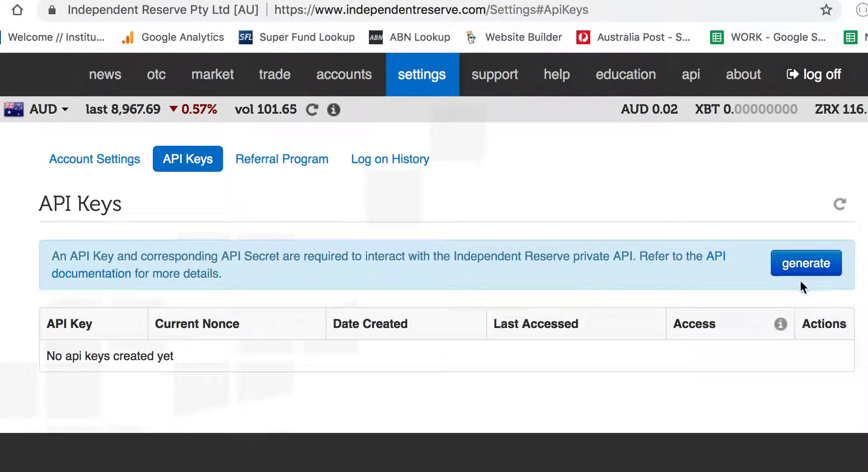
{"action": "mouse_move", "coordinate": [803, 271]}
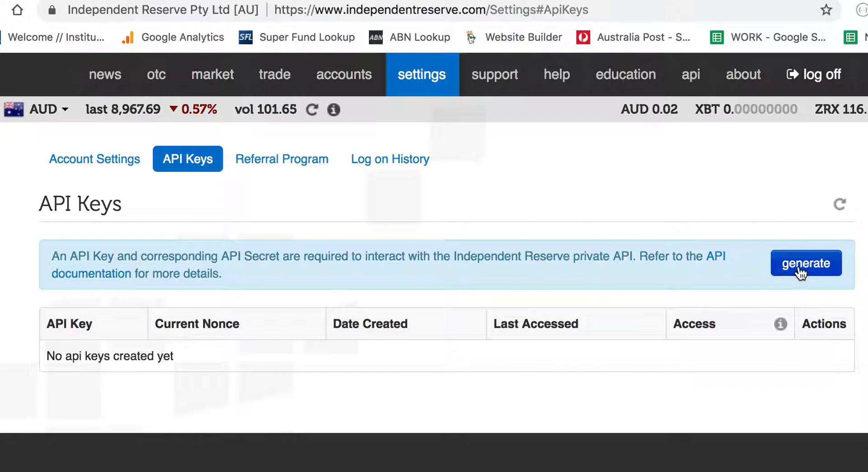
Step: Start generating a new API key, bringing up the Generate API Key dialog
{"action": "left_click", "coordinate": [806, 263]}
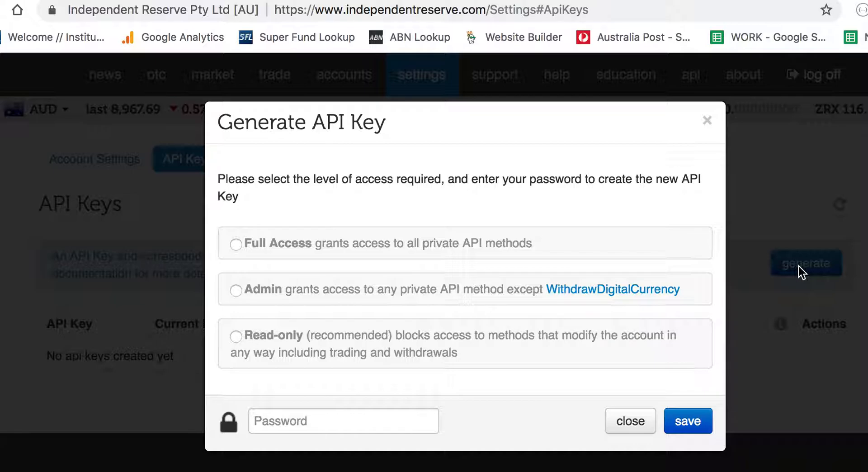
{"action": "mouse_move", "coordinate": [283, 257]}
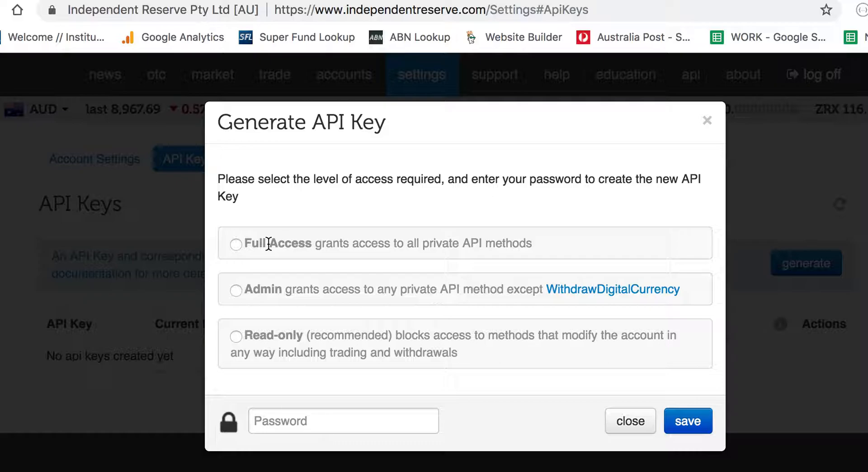
{"action": "mouse_move", "coordinate": [258, 296]}
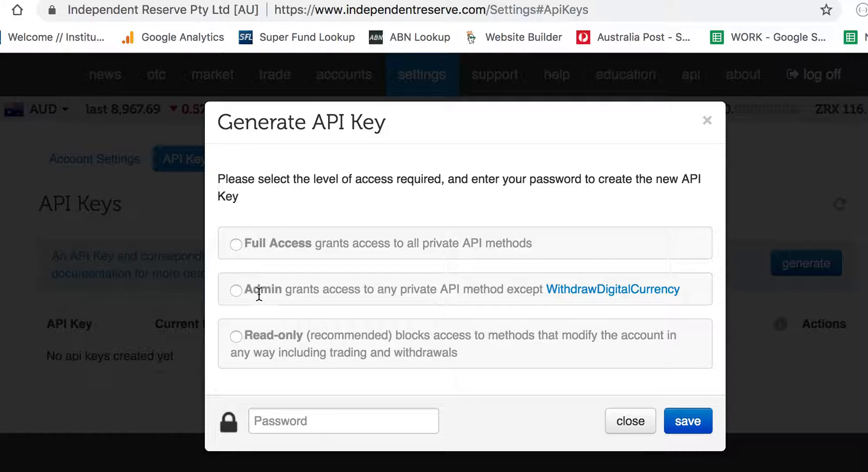
{"action": "mouse_move", "coordinate": [286, 295]}
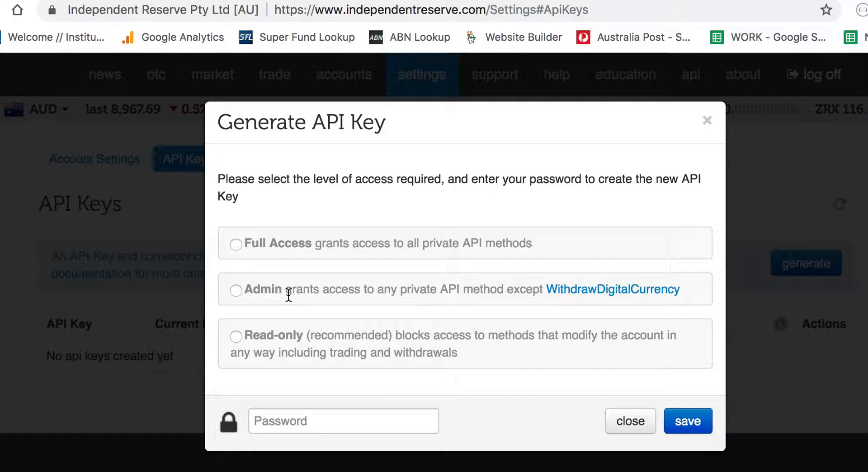
{"action": "mouse_move", "coordinate": [311, 290]}
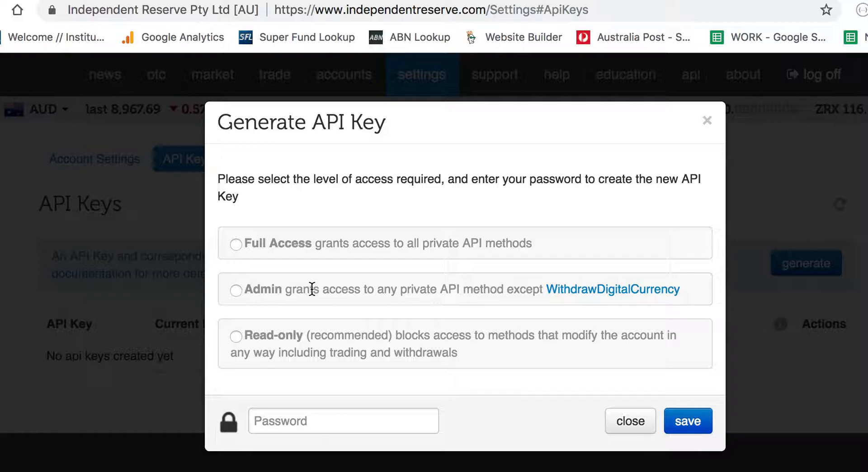
{"action": "mouse_move", "coordinate": [351, 295]}
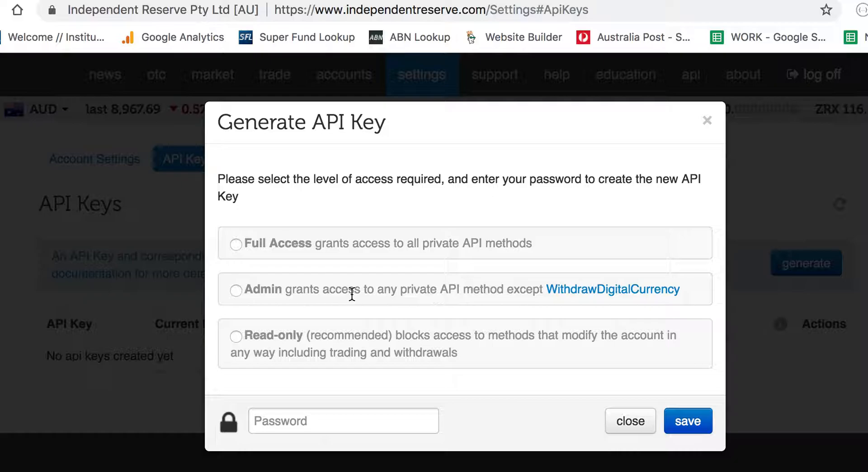
{"action": "mouse_move", "coordinate": [239, 345]}
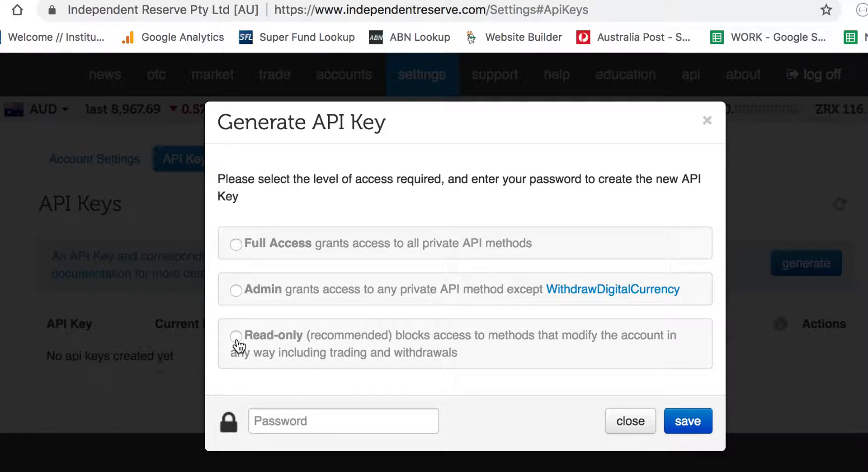
Step: Create a Read-only API key, confirming with the account password
{"action": "left_click", "coordinate": [236, 336]}
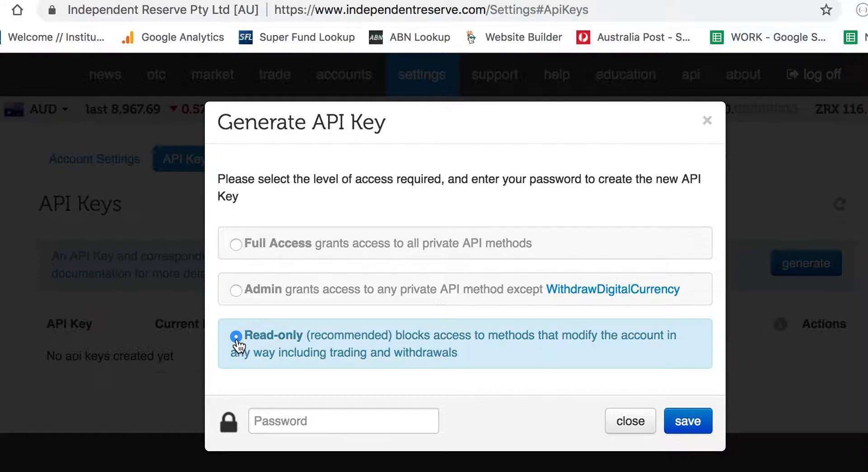
{"action": "left_click", "coordinate": [343, 420]}
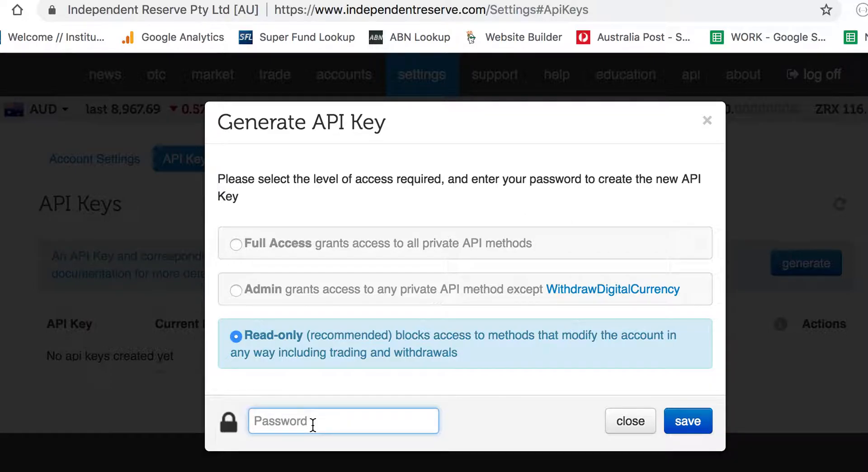
{"action": "type", "text": "password"}
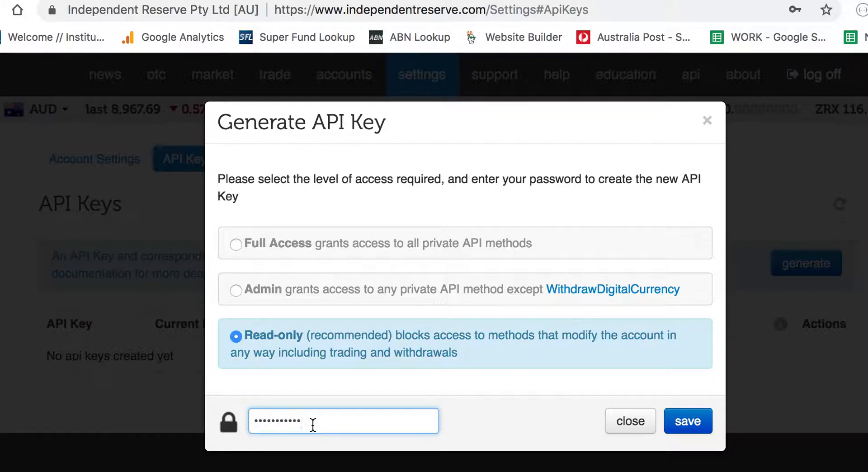
{"action": "left_click", "coordinate": [687, 421]}
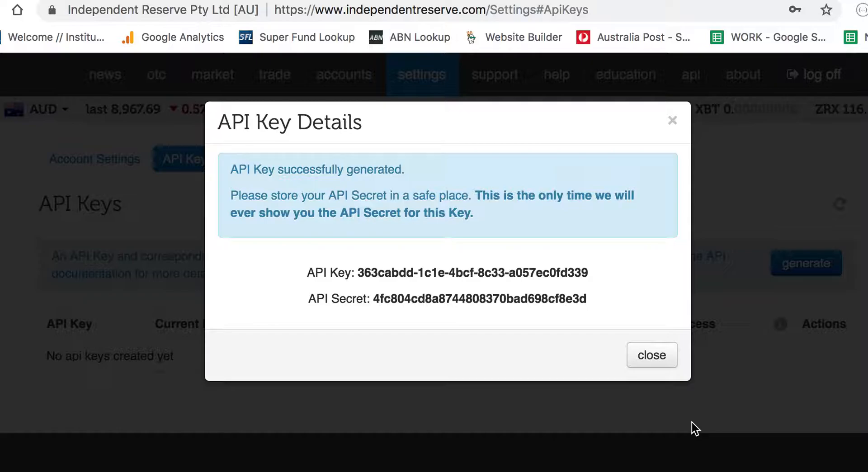
{"action": "mouse_move", "coordinate": [359, 271]}
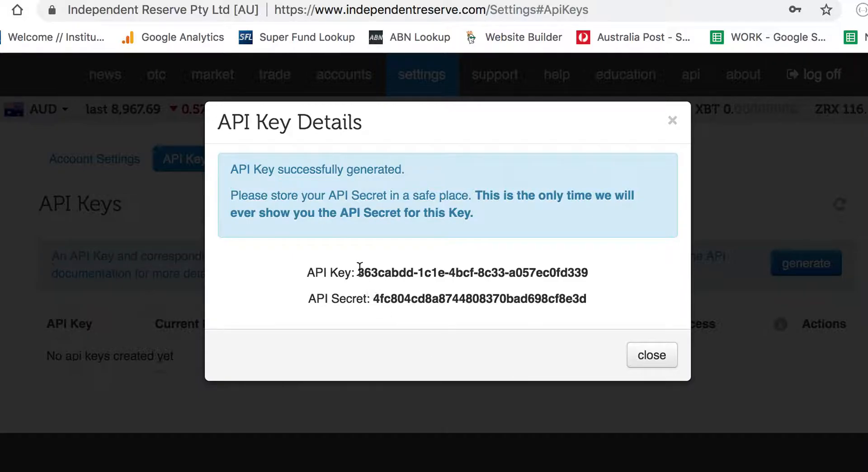
{"action": "mouse_move", "coordinate": [308, 305]}
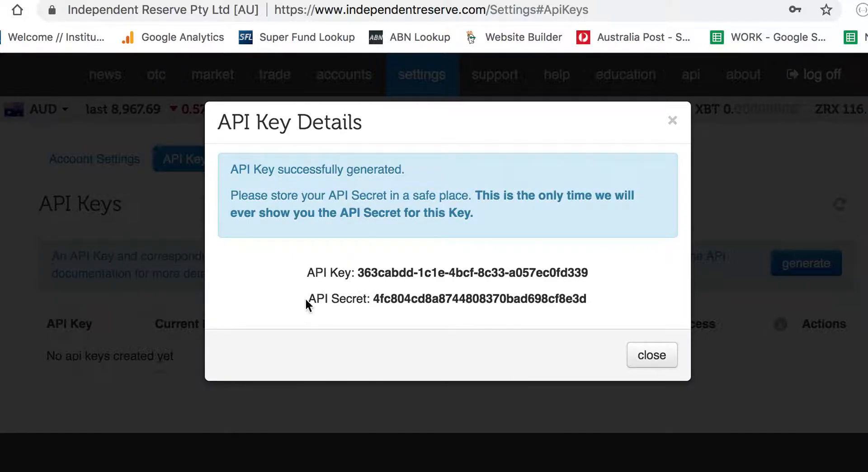
{"action": "mouse_move", "coordinate": [343, 332]}
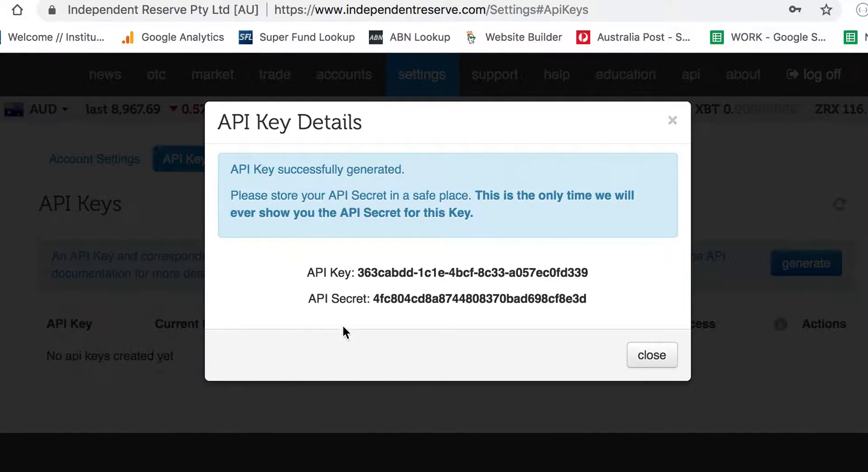
{"action": "mouse_move", "coordinate": [438, 339]}
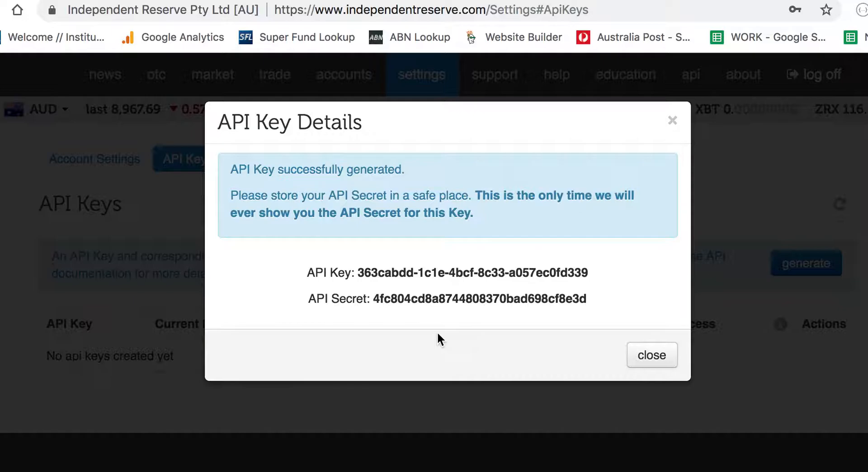
{"action": "mouse_move", "coordinate": [287, 272]}
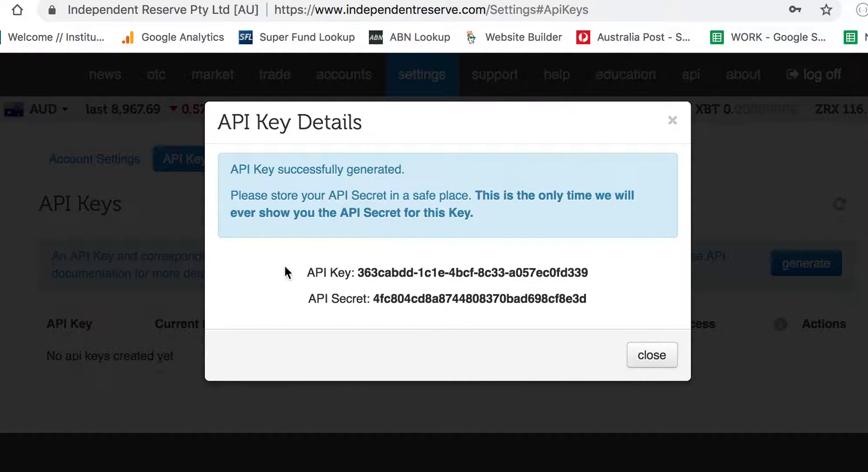
{"action": "mouse_move", "coordinate": [652, 354]}
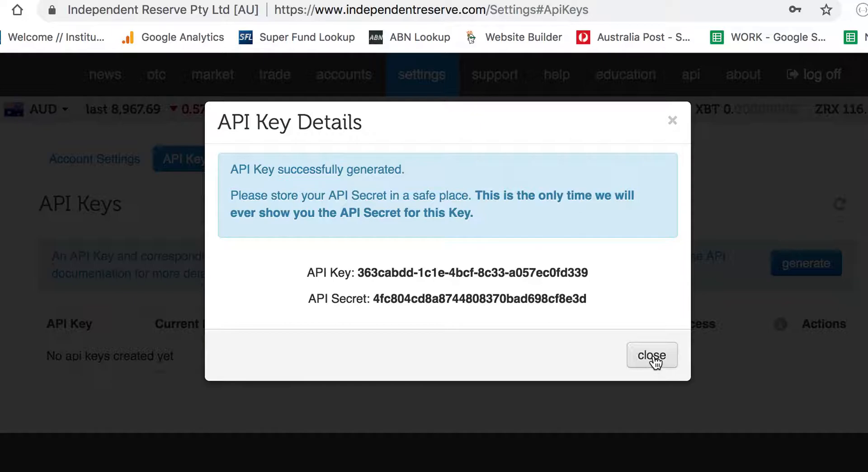
Step: Dismiss the API Key Details so the new read-only key shows in the list
{"action": "left_click", "coordinate": [652, 355]}
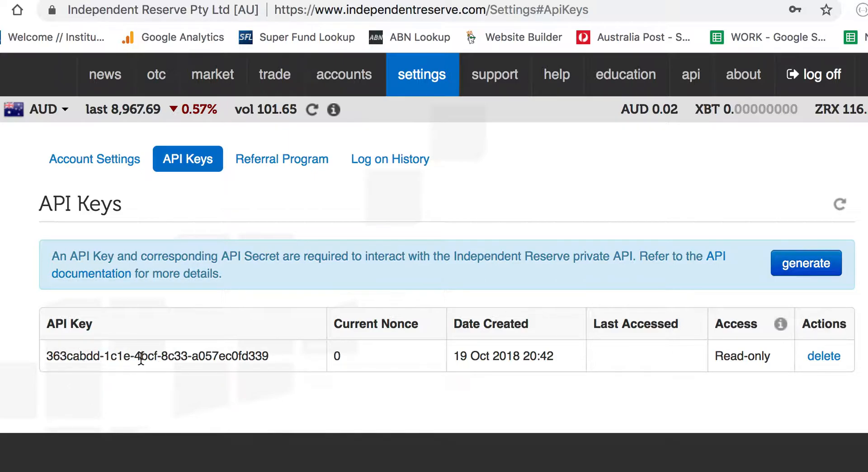
{"action": "mouse_move", "coordinate": [251, 357]}
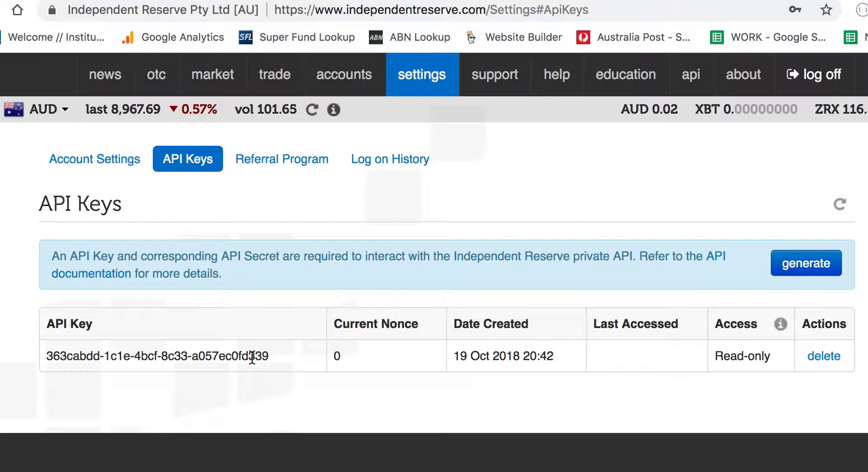
{"action": "mouse_move", "coordinate": [216, 359]}
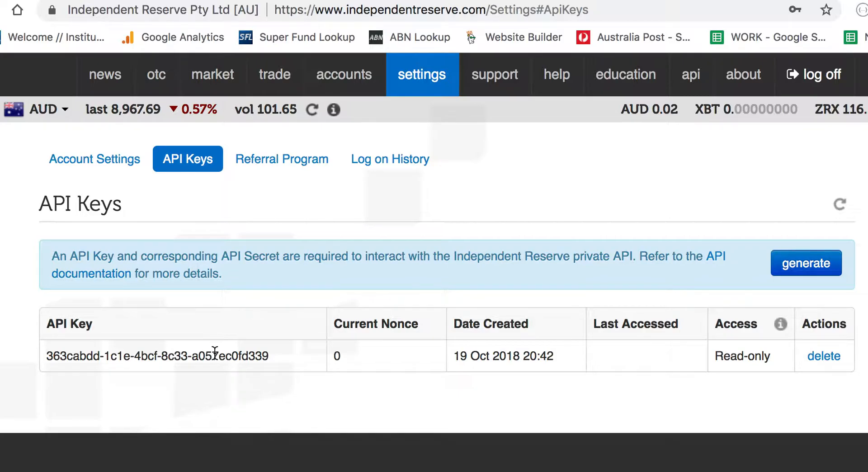
{"action": "mouse_move", "coordinate": [719, 397]}
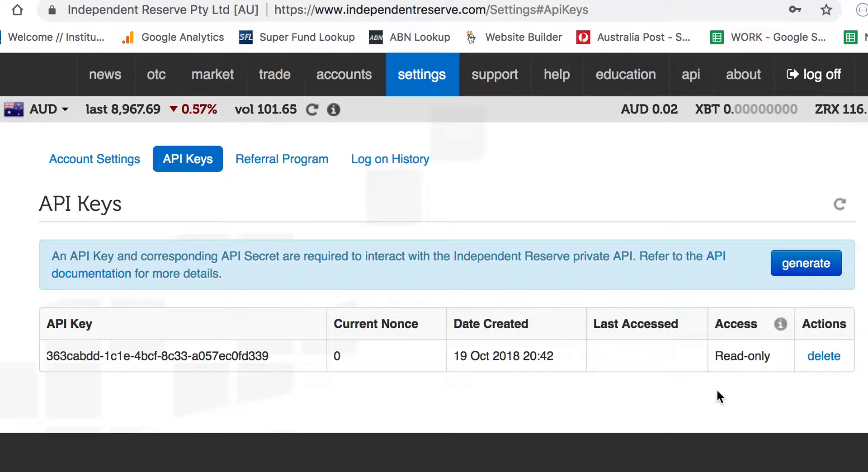
{"action": "mouse_move", "coordinate": [801, 372]}
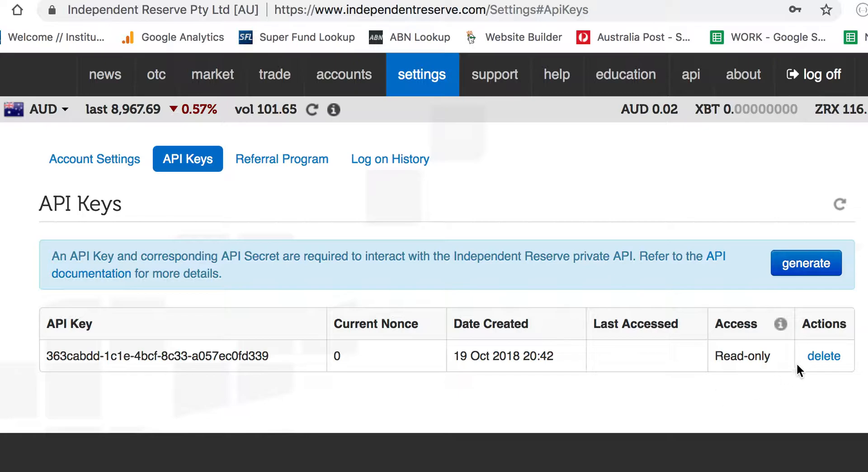
{"action": "mouse_move", "coordinate": [593, 305]}
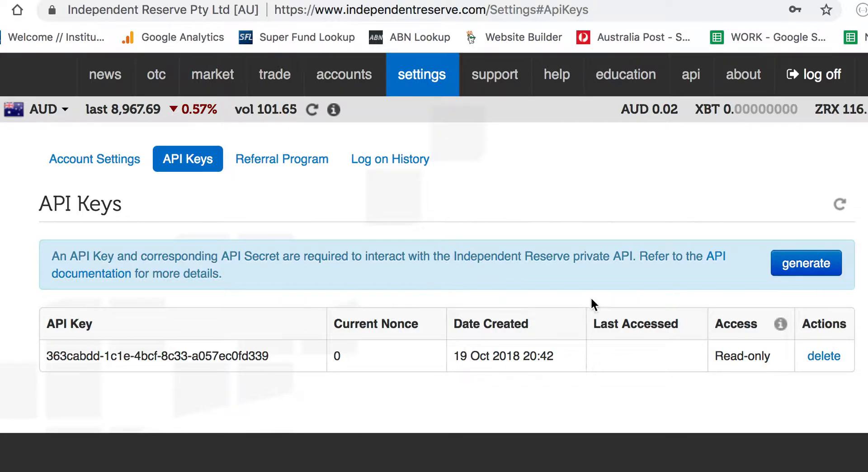
Step: Delete the read-only API key, confirming with the account password, leaving the list empty
{"action": "left_click", "coordinate": [824, 355]}
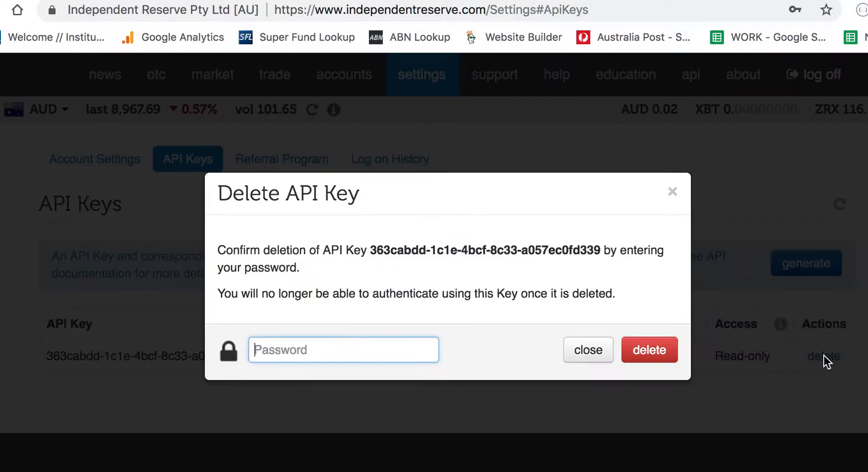
{"action": "type", "text": "password"}
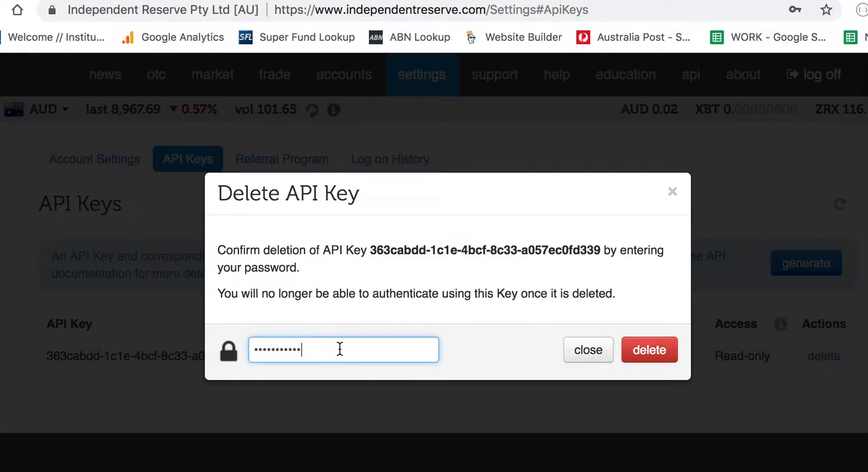
{"action": "left_click", "coordinate": [648, 349]}
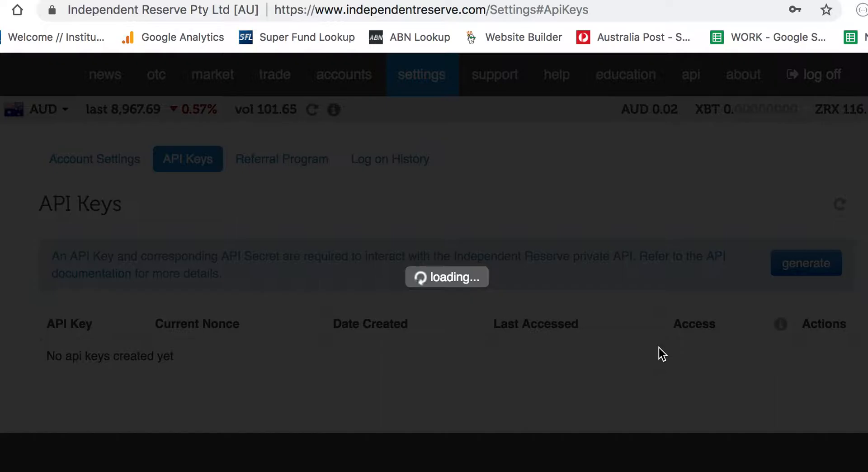